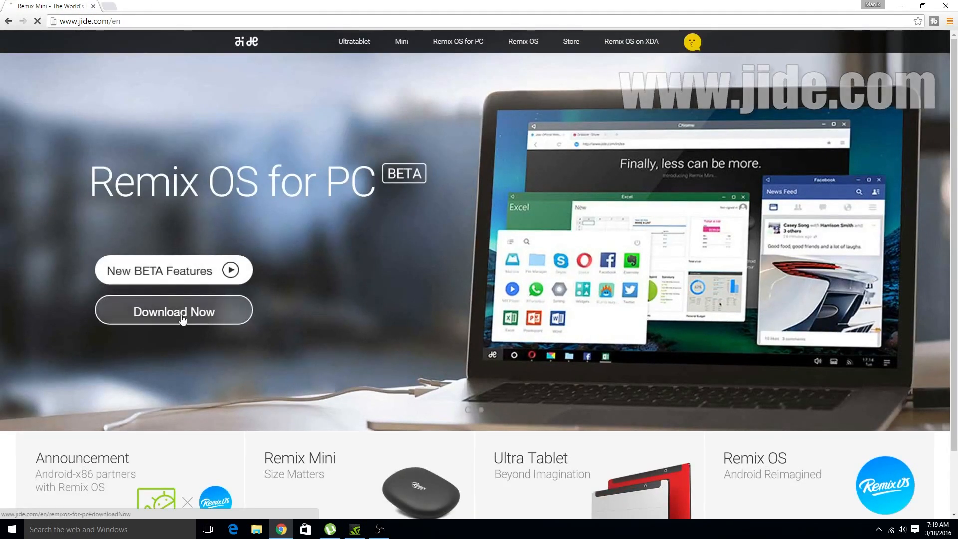
Reach the Remix OS for PC 64-bit and 32-bit download buttons on jide.com
click(174, 311)
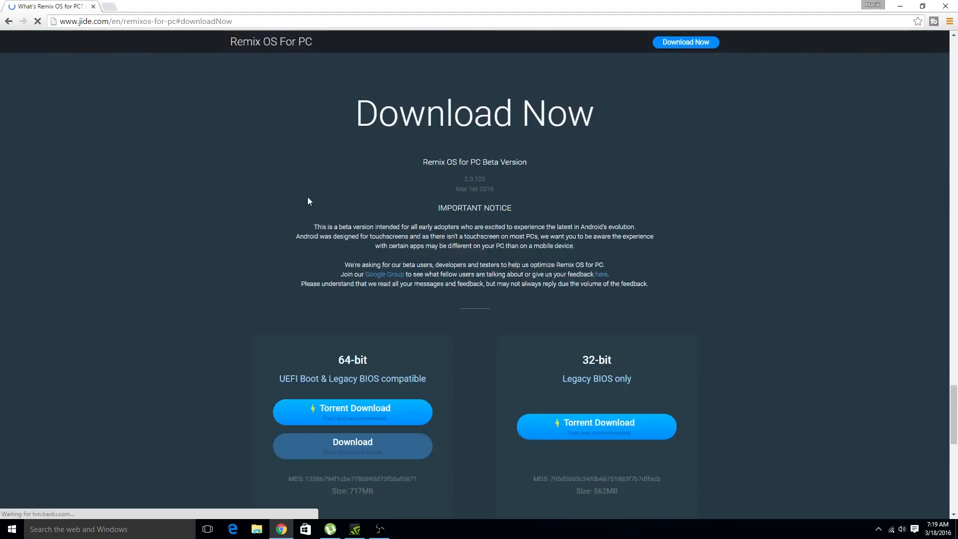
scroll(down, 3)
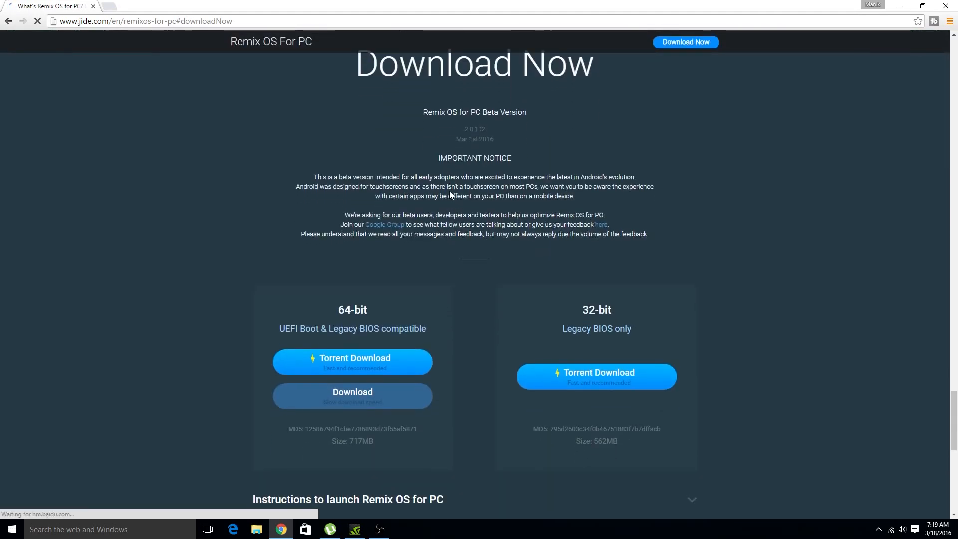
scroll(down, 3)
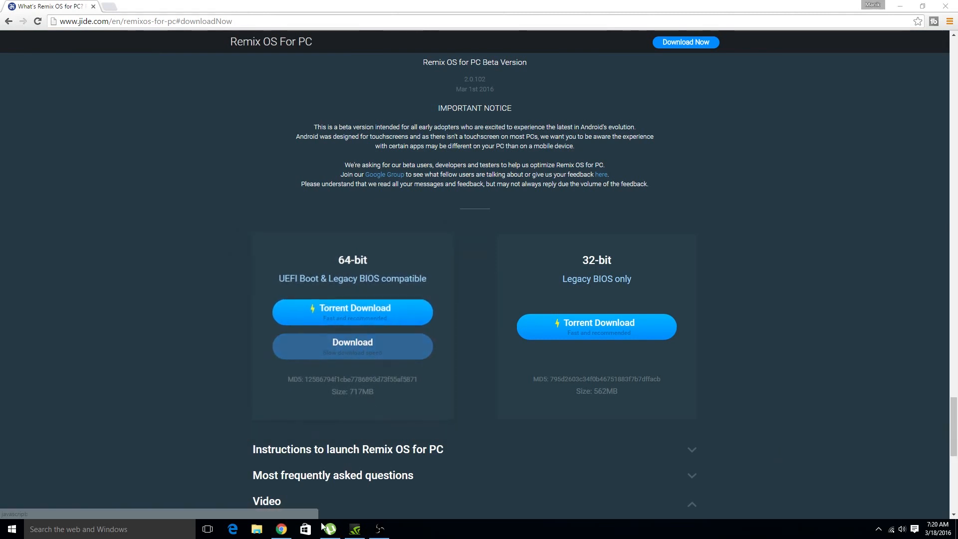
Confirm the 64-bit Remix OS torrent is finished and show its zip in Downloads
click(329, 529)
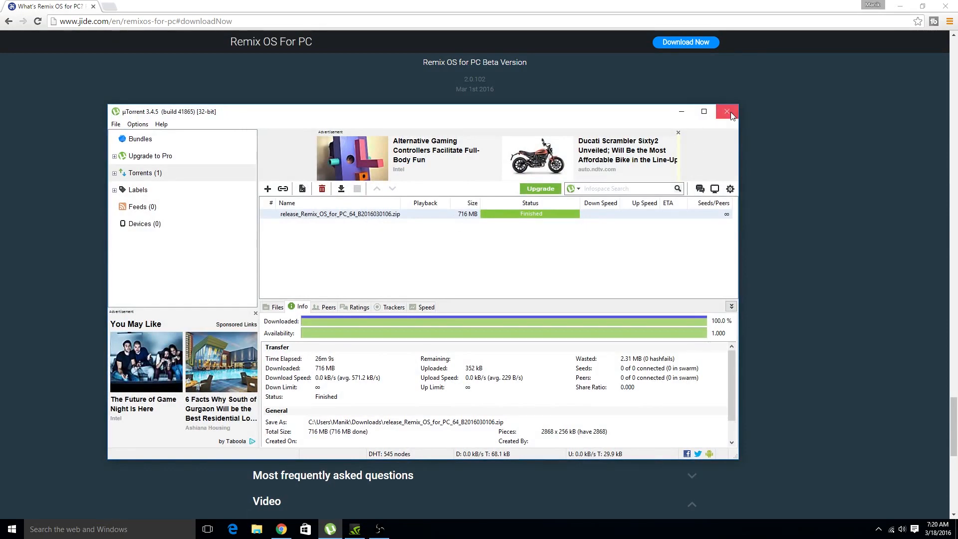
click(726, 112)
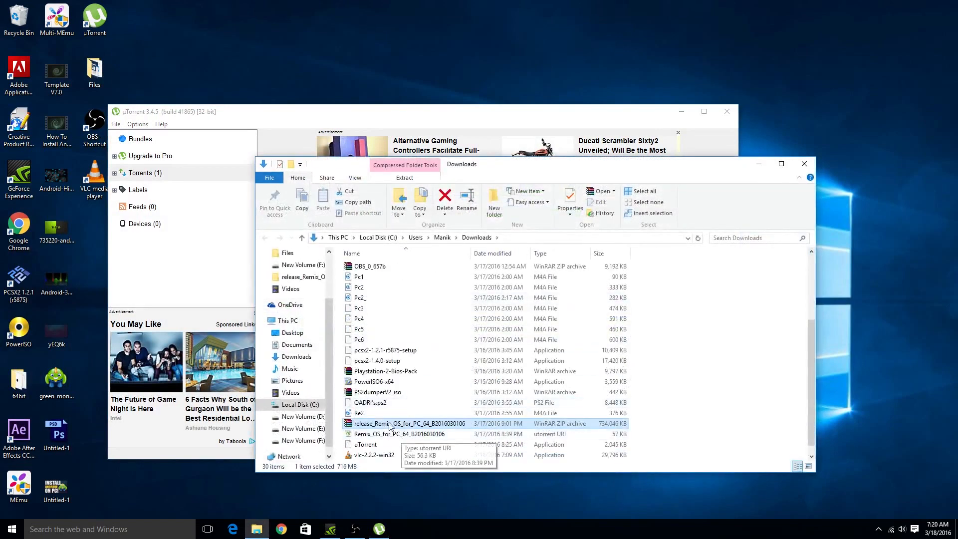
Extract the Remix OS zip to its default folder and open the release_Remix_OS folder
right_click(389, 423)
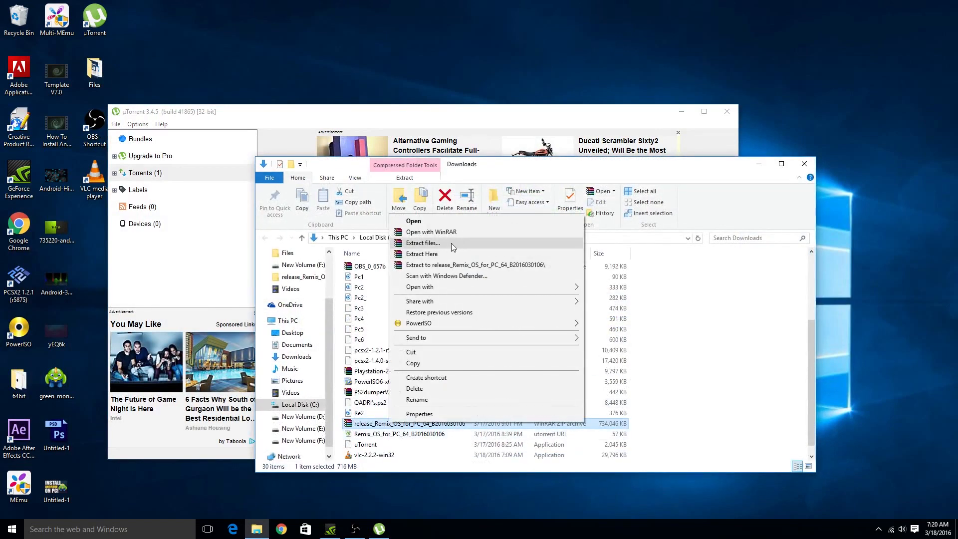
click(422, 243)
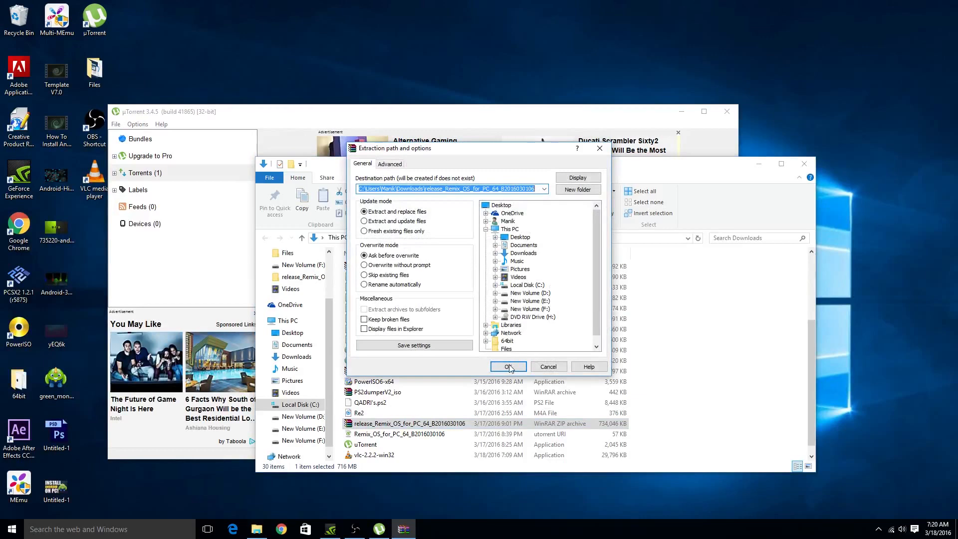
click(507, 366)
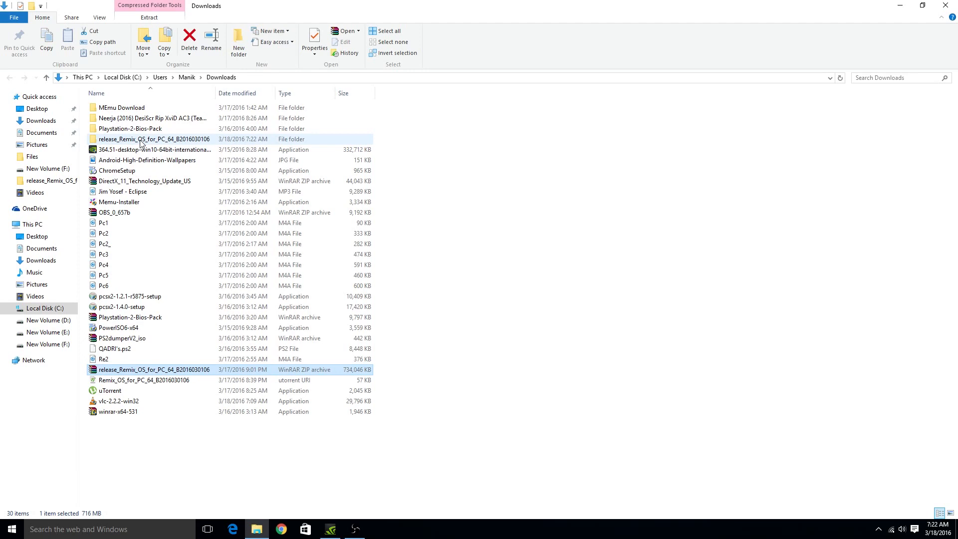
double_click(154, 138)
text(p)
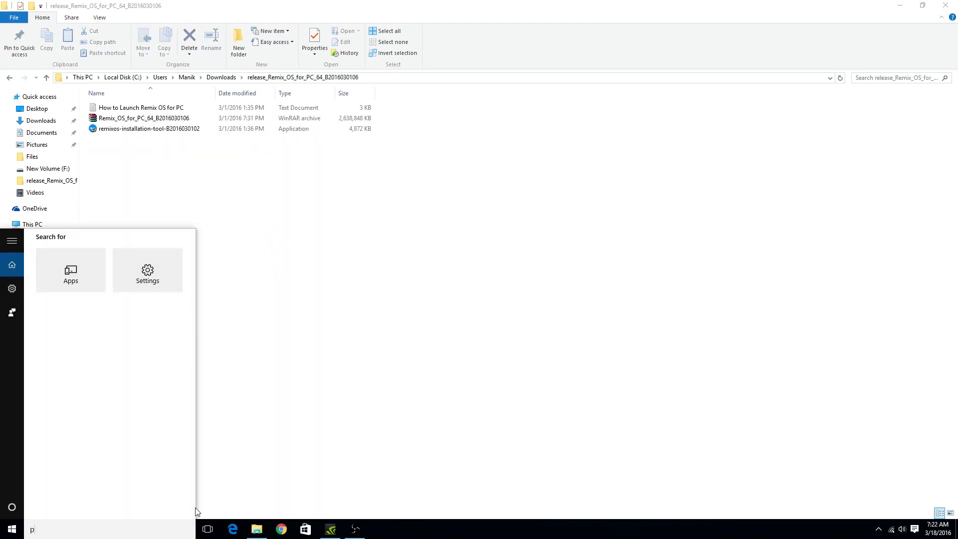
Search Start for 'partition' and launch Create and format hard disk partitions
text(artition)
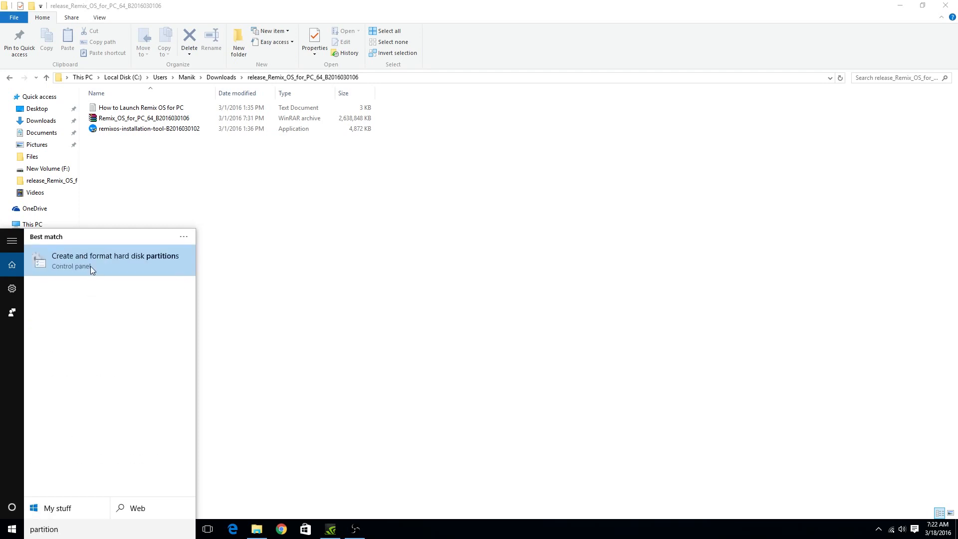
click(114, 255)
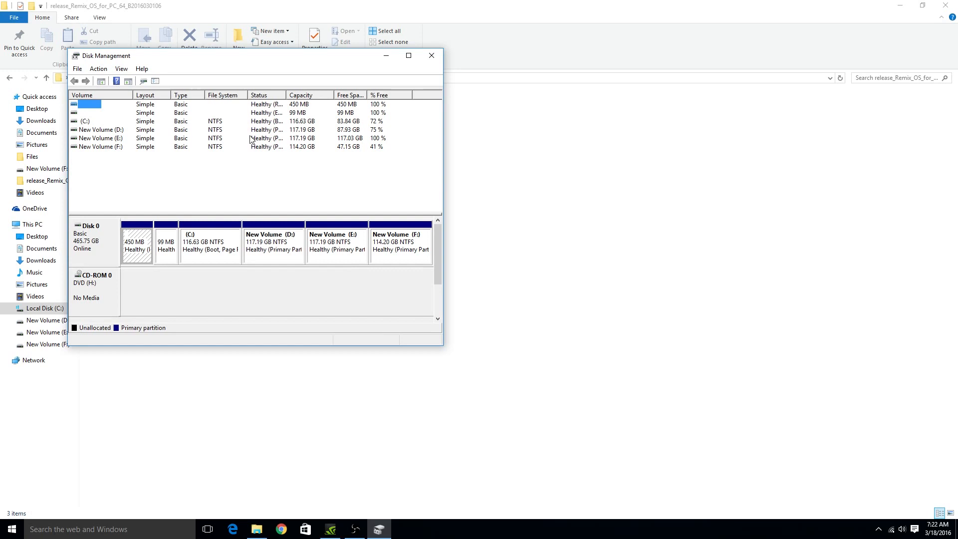
mouse_move(114, 145)
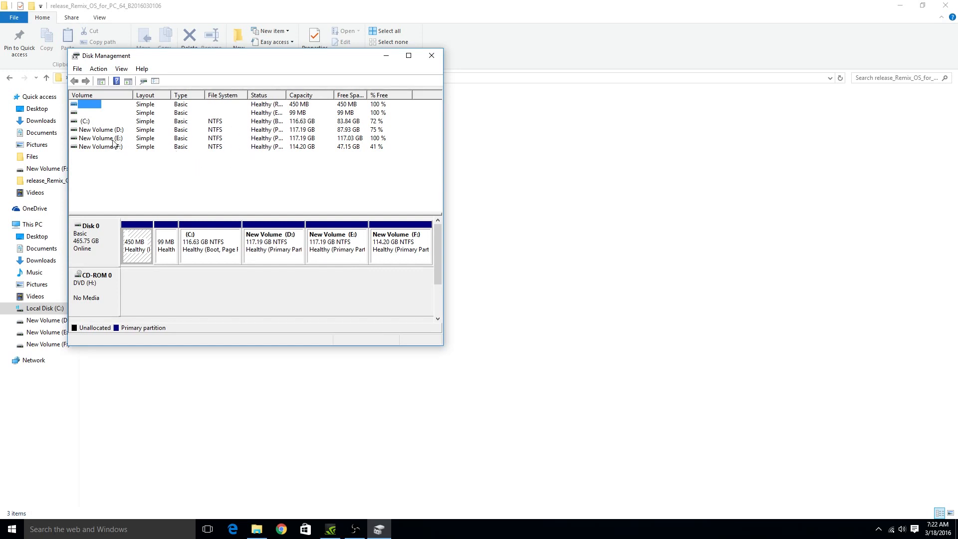
Shrink New Volume (E:) by 16220 MB to free 15.84 GB of unallocated space
right_click(100, 138)
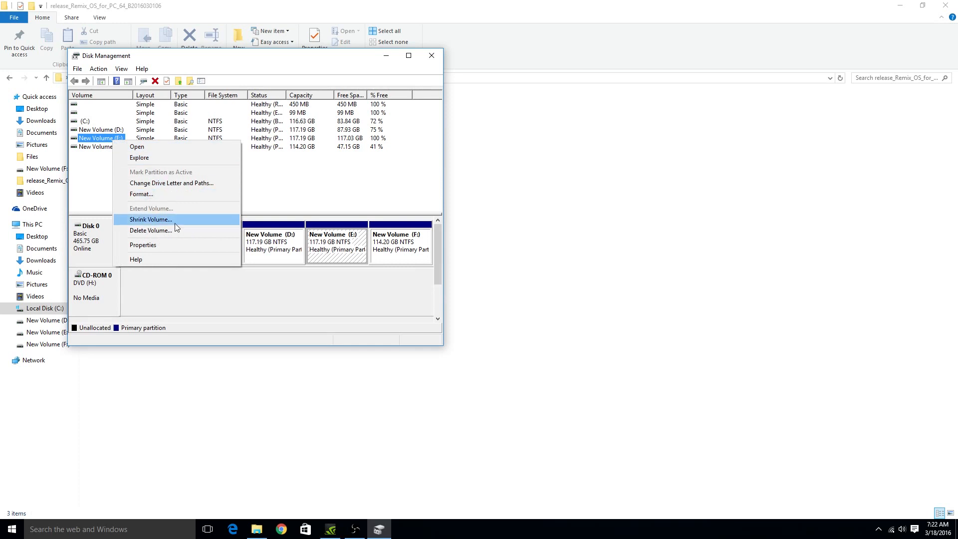
click(150, 219)
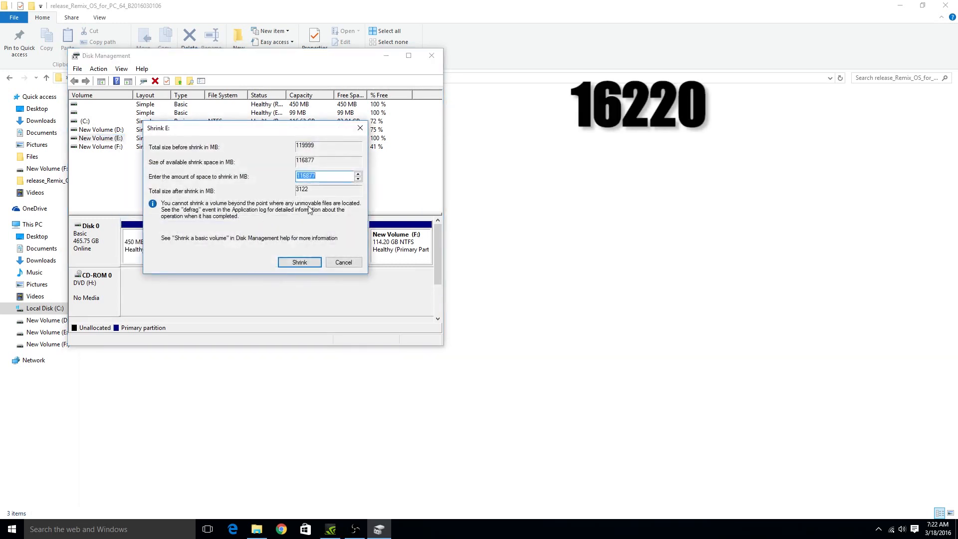
text(16220)
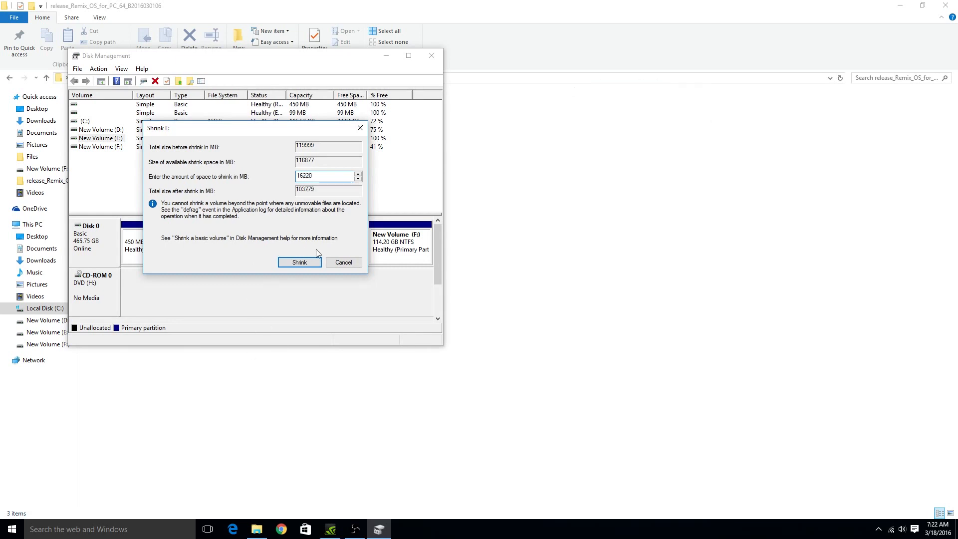
click(298, 263)
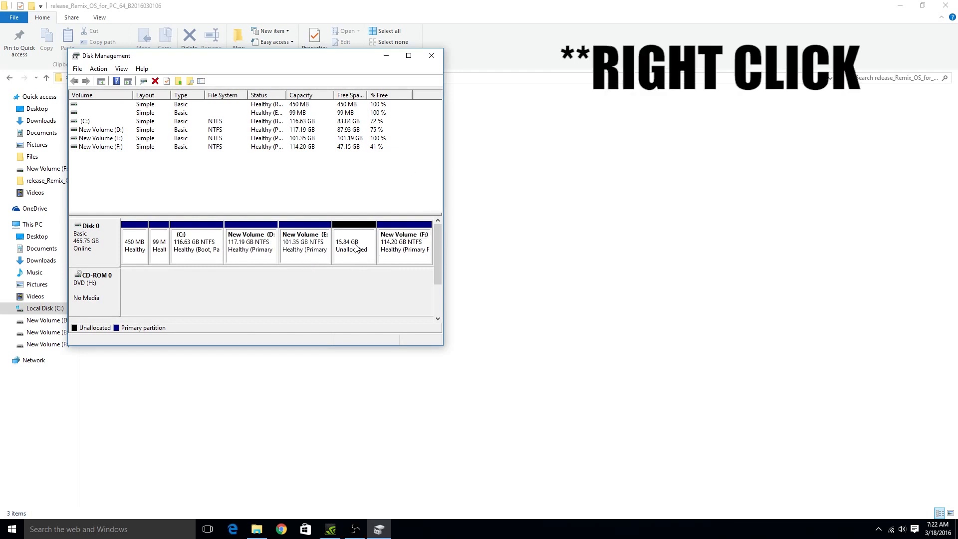
Create a new simple volume labelled REMIX OS with FAT32 in the unallocated space as drive I:
right_click(353, 242)
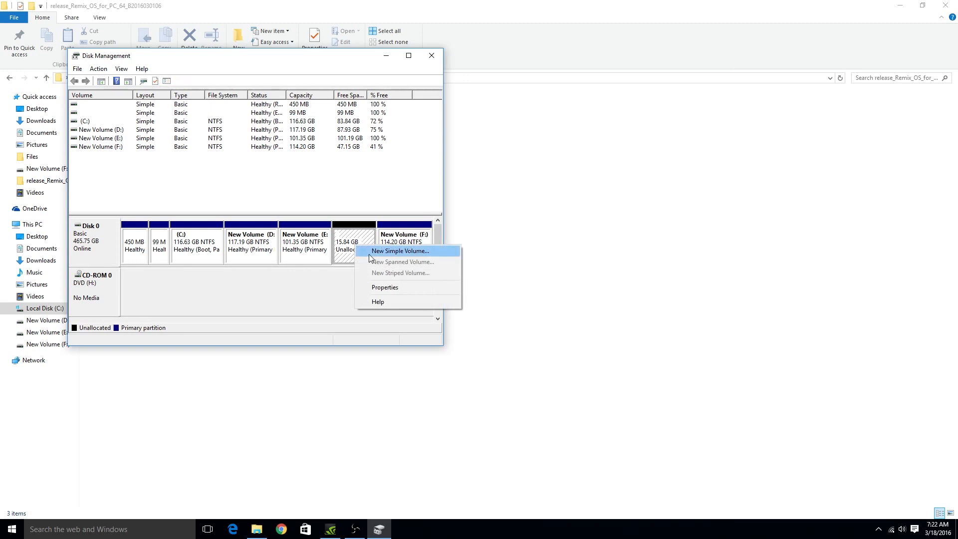
click(401, 251)
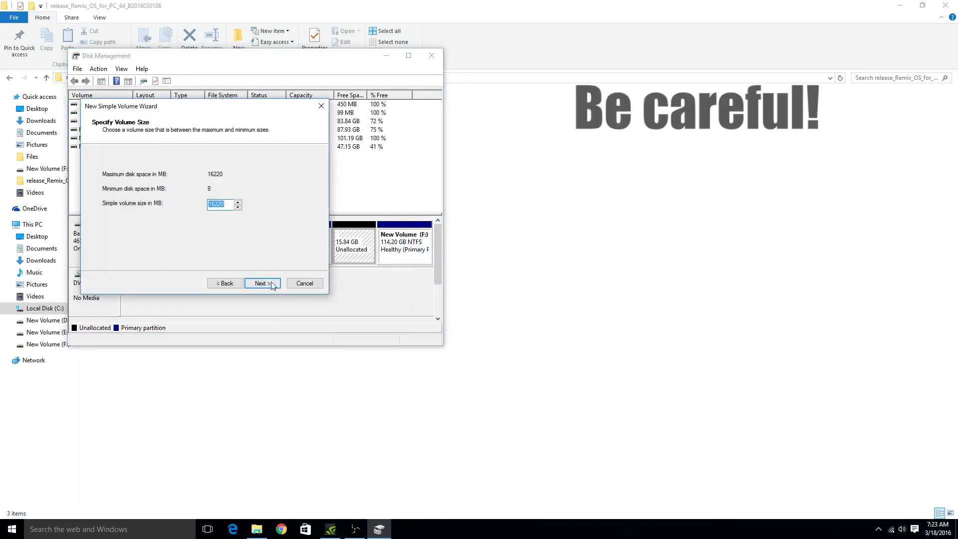
click(261, 282)
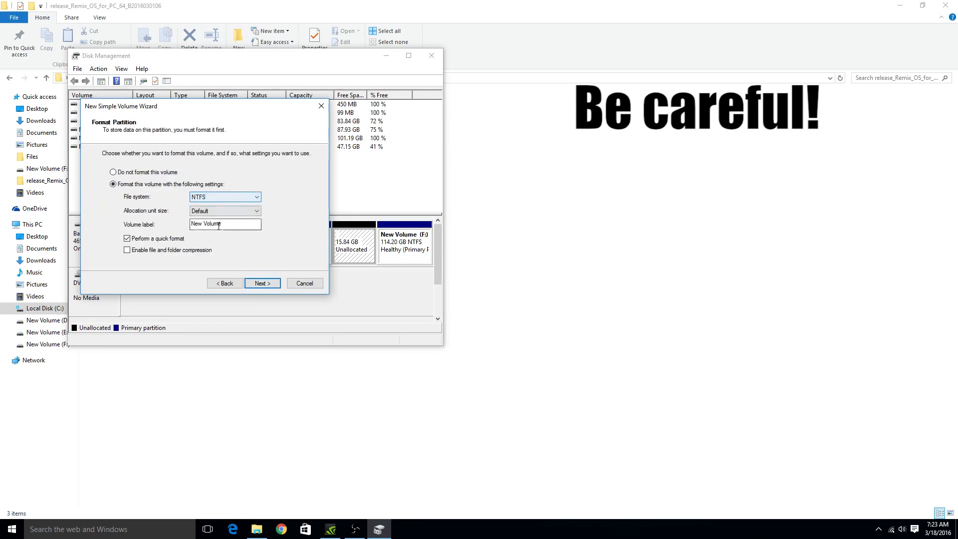
text(REMIX OS)
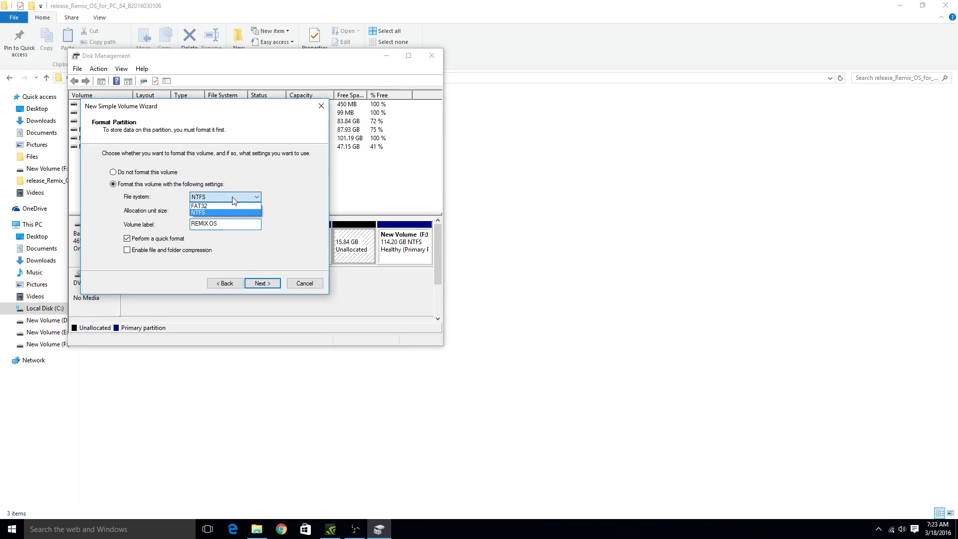
click(261, 283)
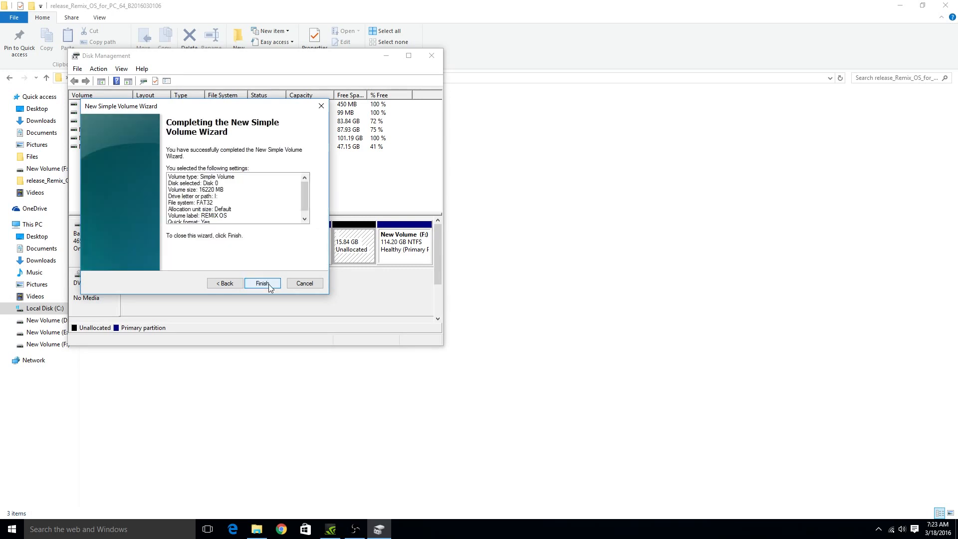
click(262, 282)
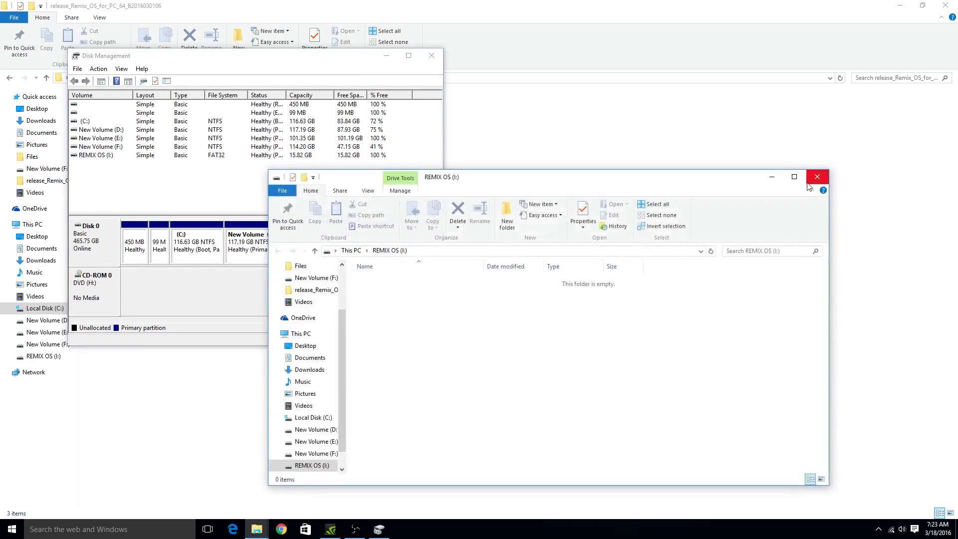
click(817, 177)
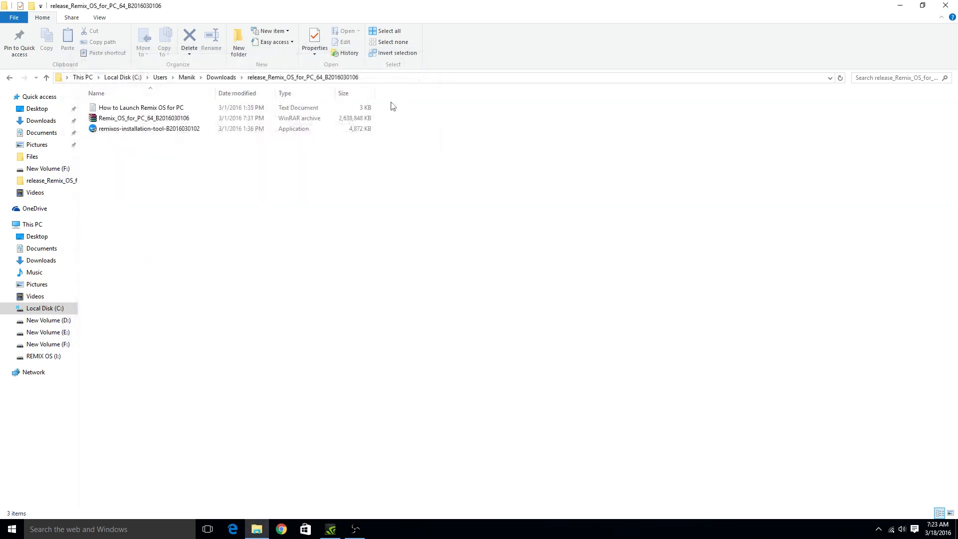
Launch remixos-installation-tool from the extracted folder
click(149, 129)
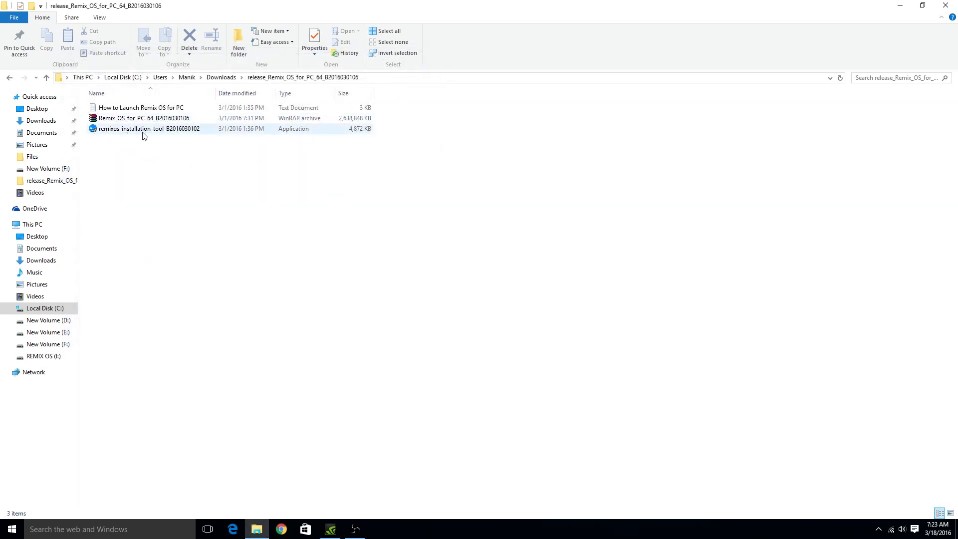
click(147, 128)
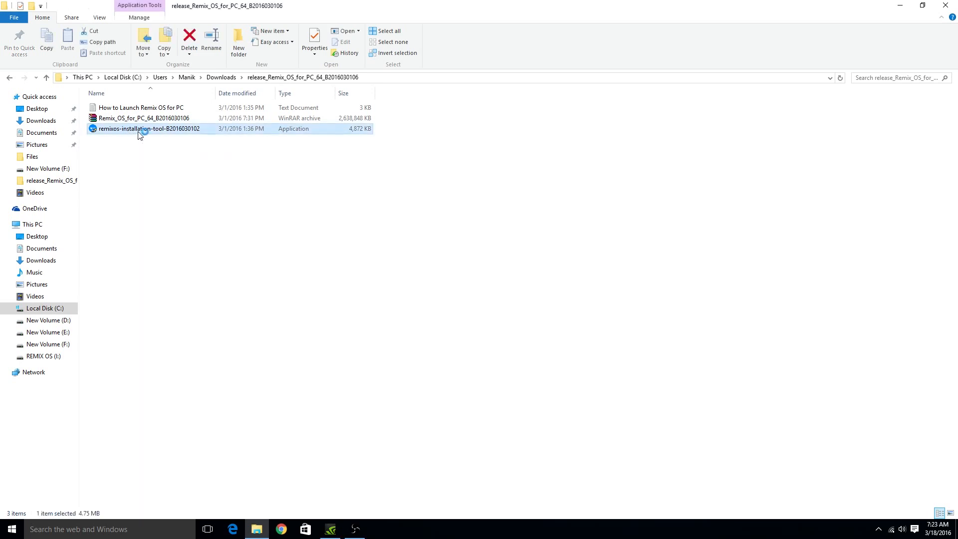
double_click(148, 128)
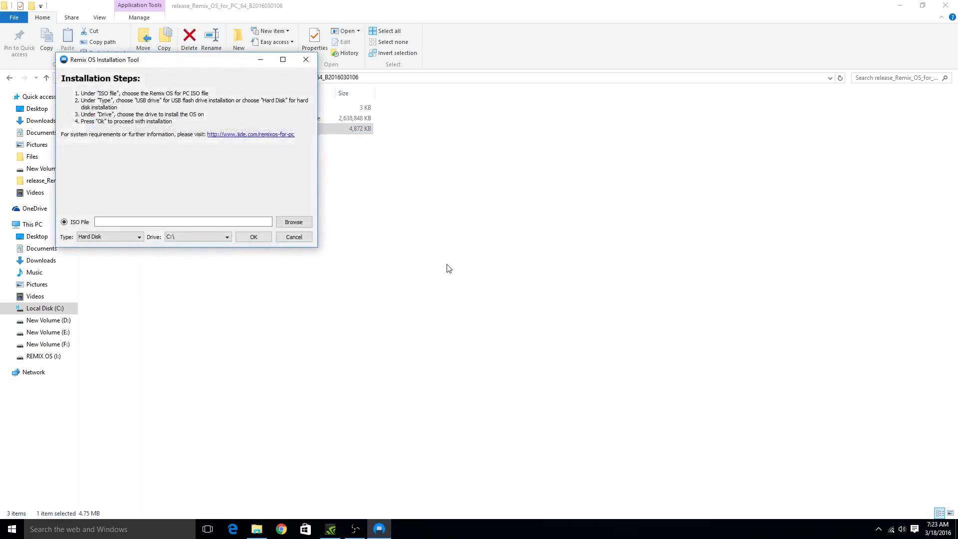
Target drive I:\ and load the Remix_OS_for_PC_64 image to run the hard disk installation
click(108, 236)
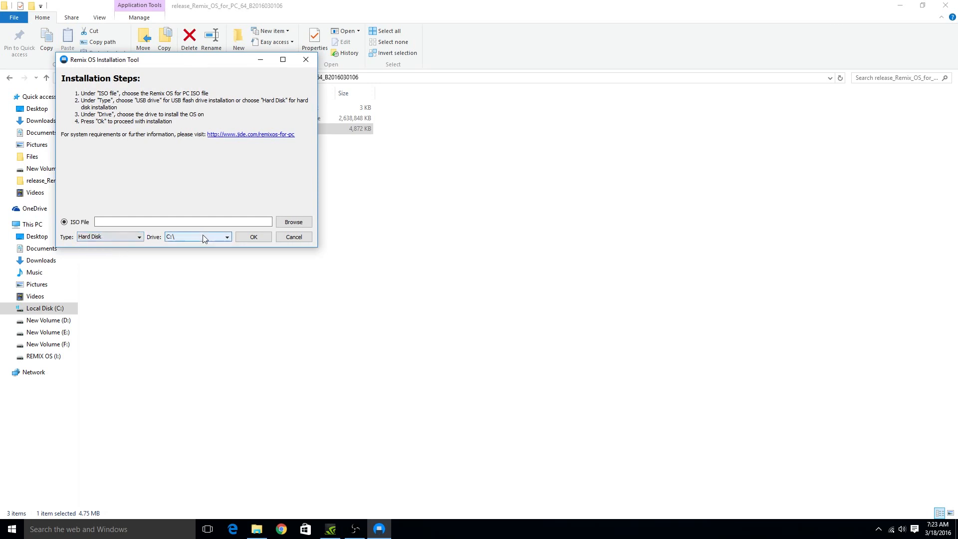
click(196, 237)
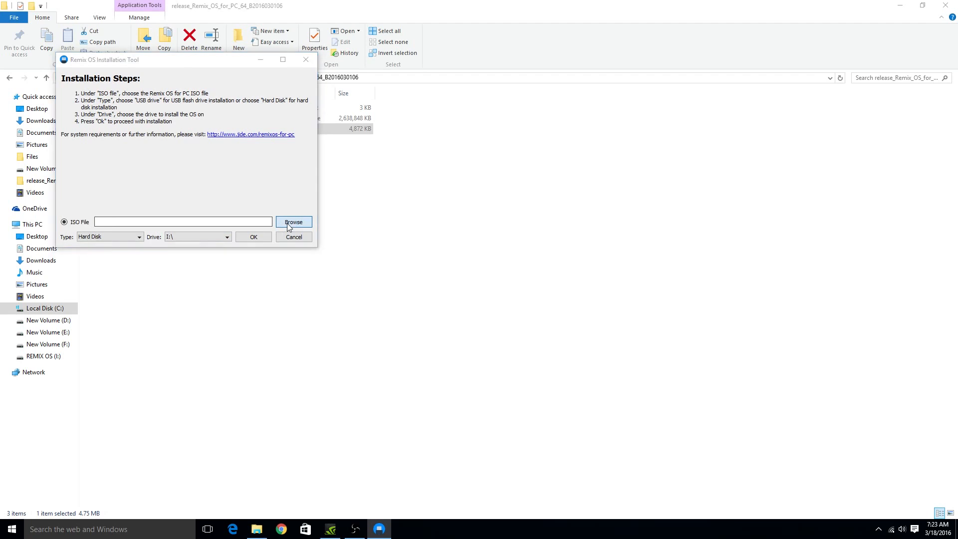
click(293, 221)
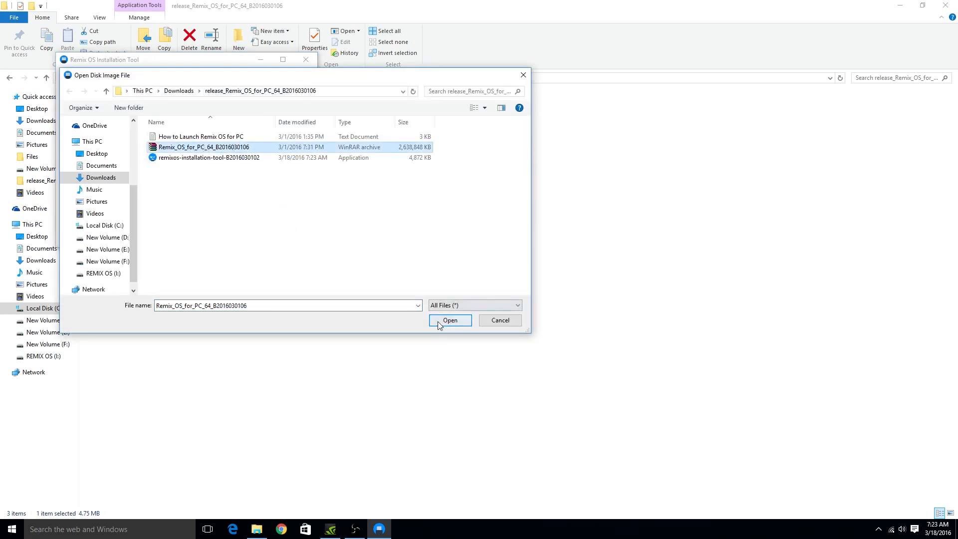
click(450, 320)
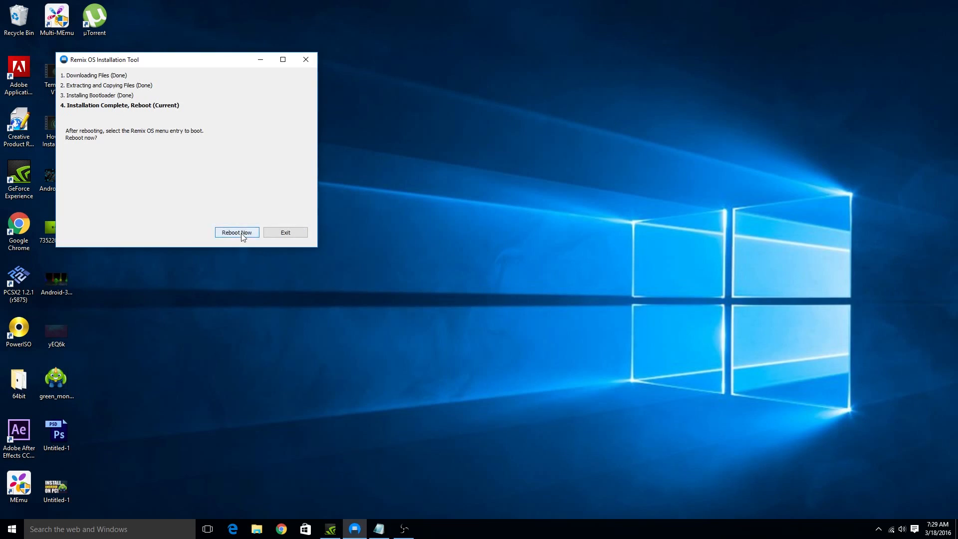
Choose Reboot Now so the PC restarts to the Intel startup screen
click(237, 233)
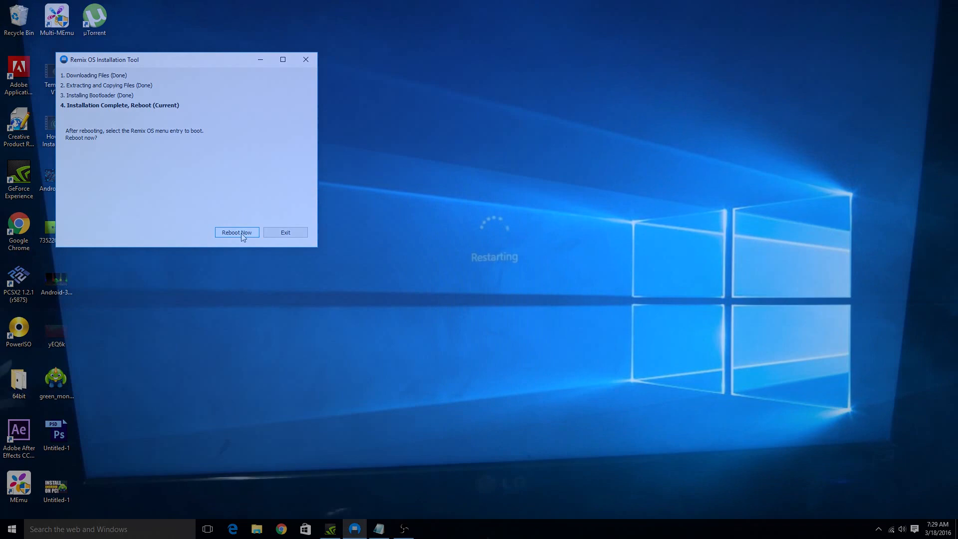
click(237, 232)
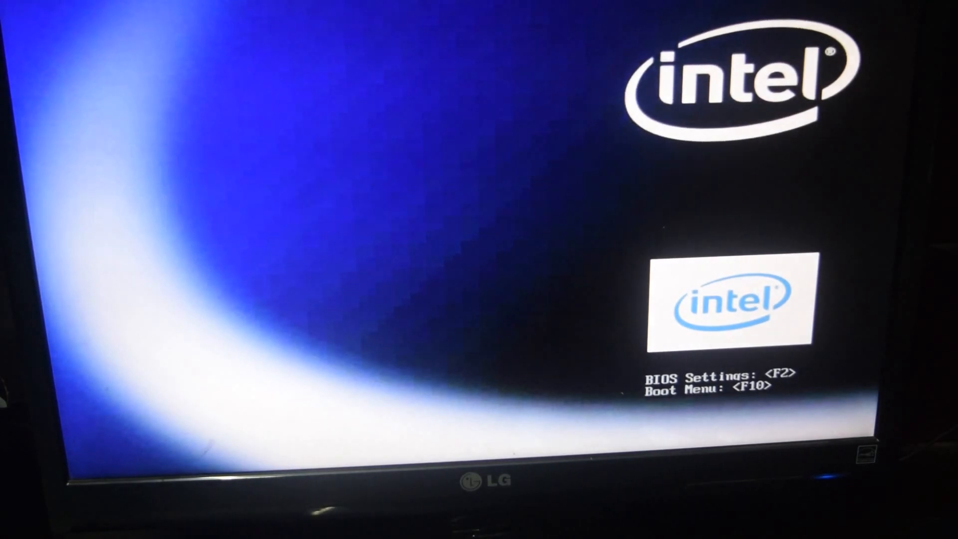
Use the F10 Boot Menu to start Remix OS into its language selection screen
key(f10)
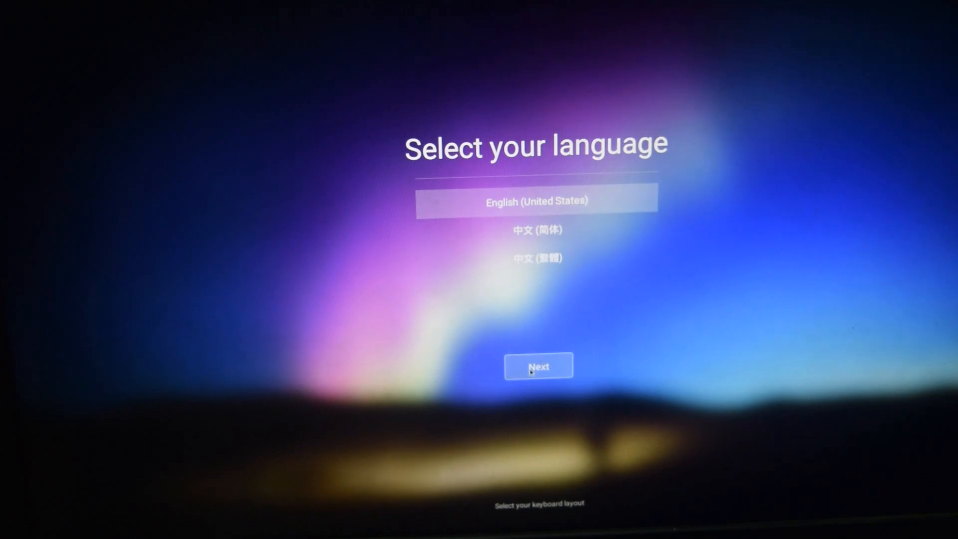
Keep English (United States), accept the user agreement and start to the Remix OS desktop
click(537, 365)
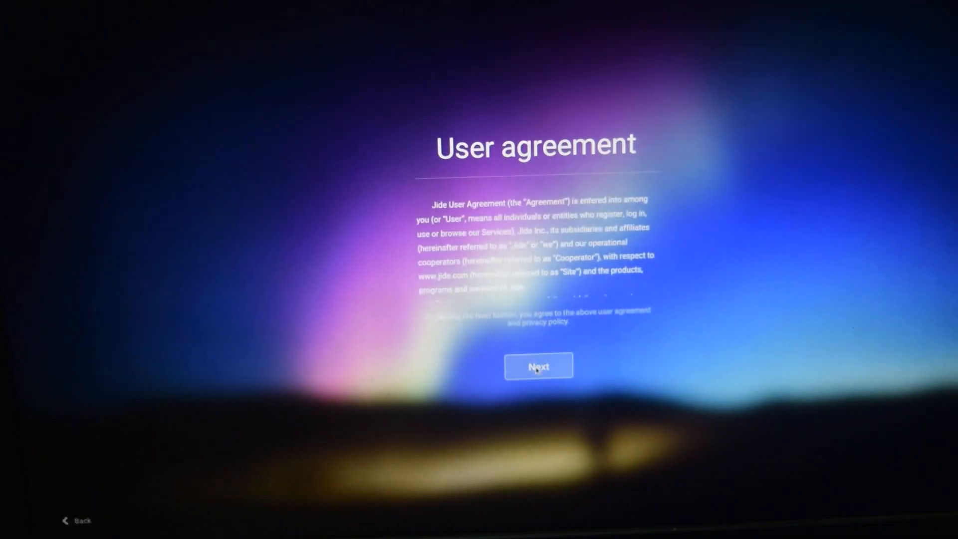
click(538, 365)
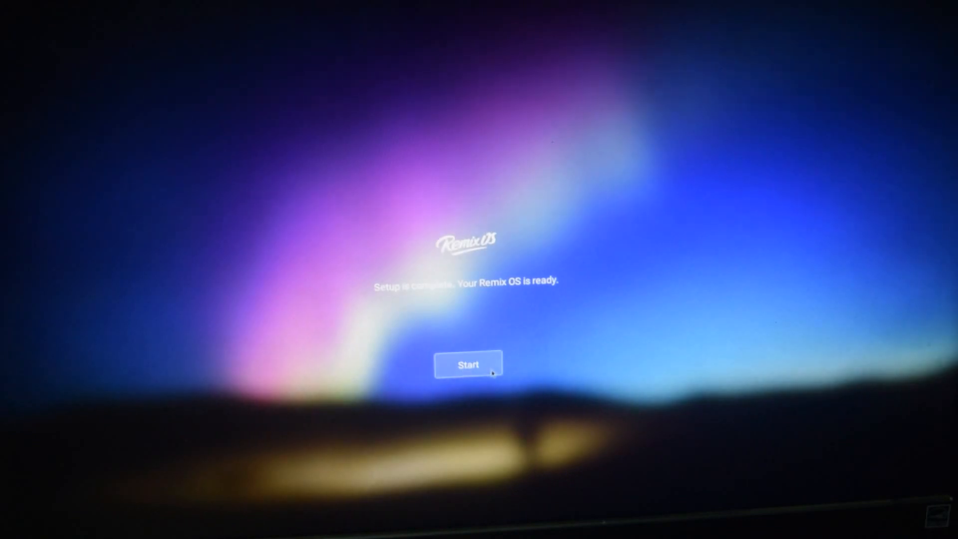
click(467, 364)
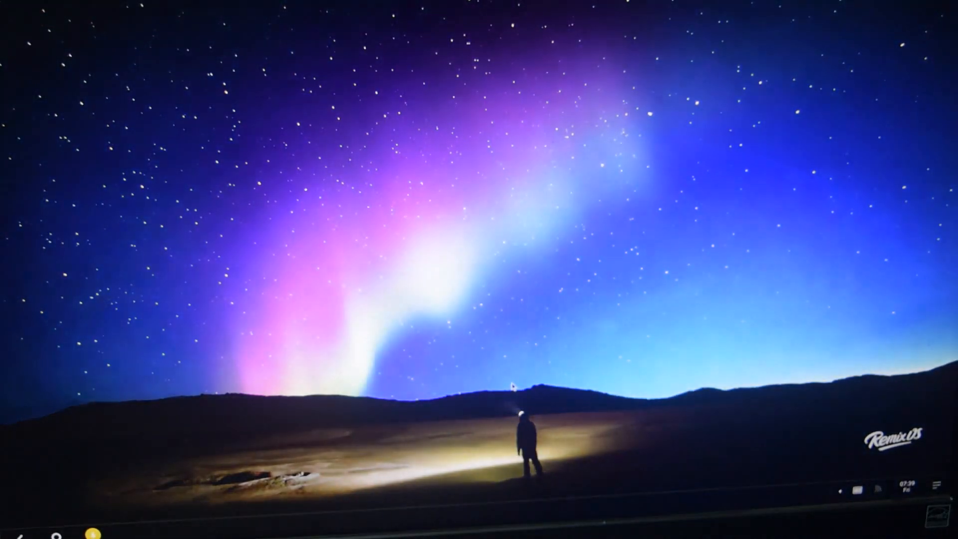